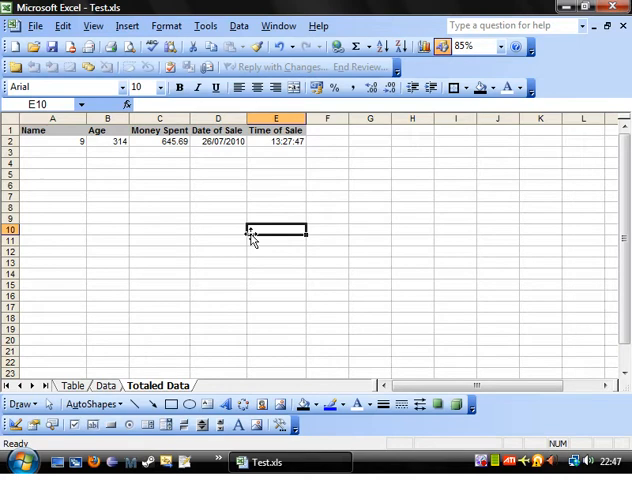
Merge cells C8:F14 on Totaled Data into one cell via Format Cells
left_click(216, 218)
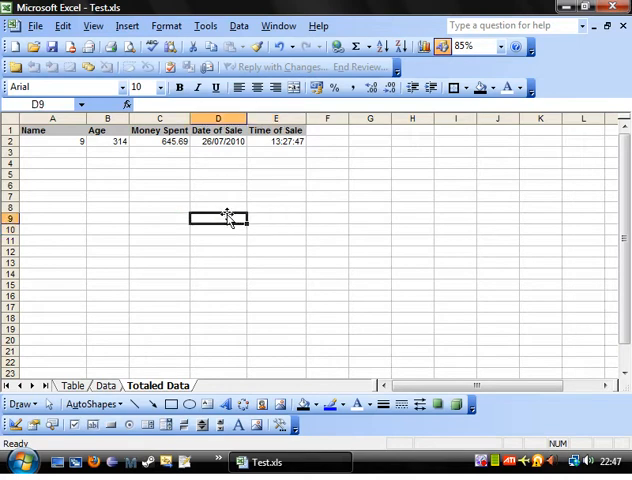
mouse_move(212, 220)
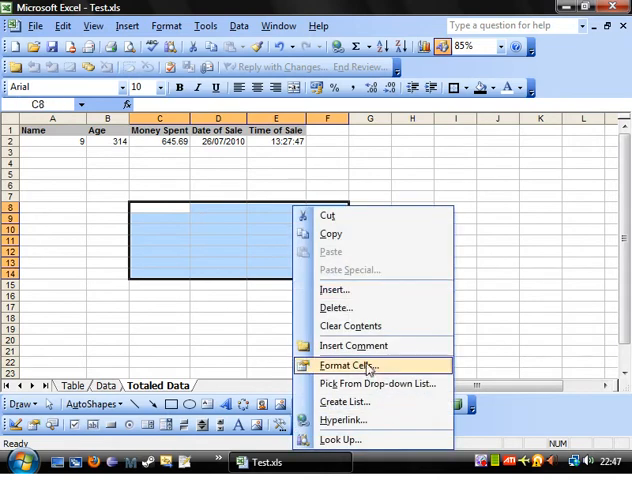
left_click(346, 364)
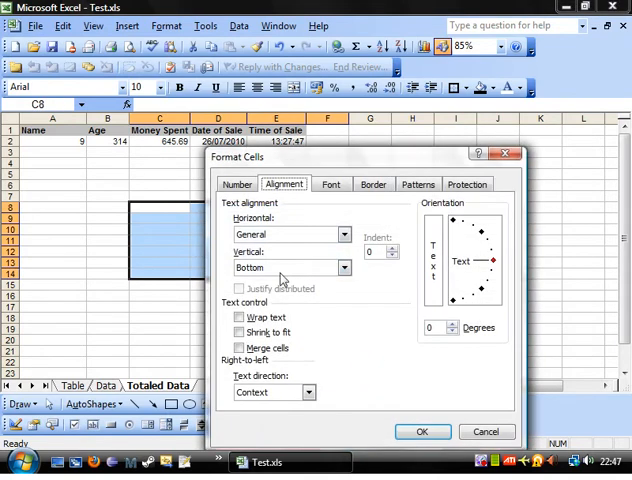
left_click(240, 348)
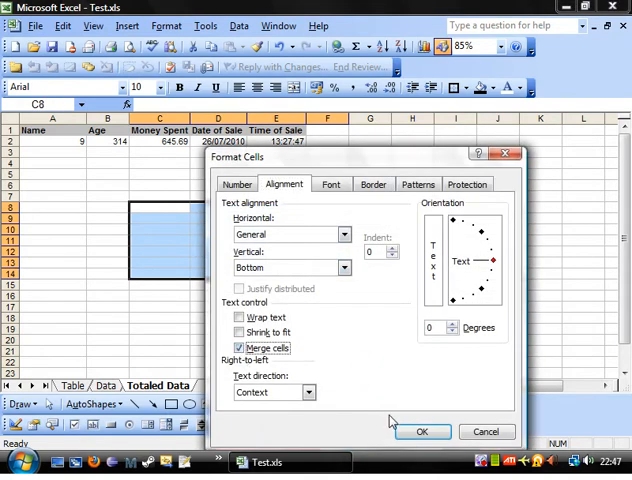
left_click(422, 432)
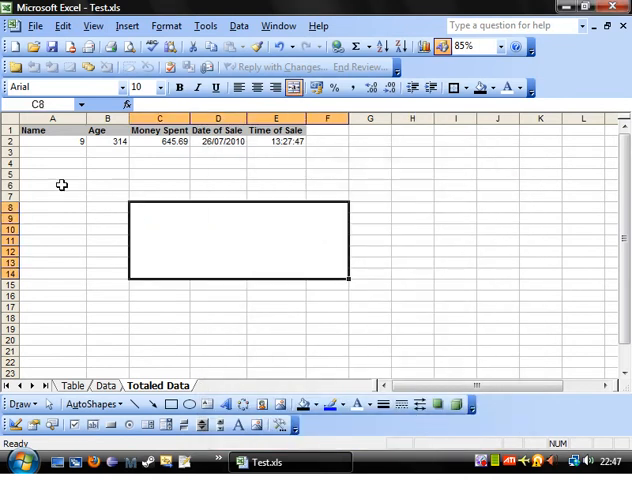
mouse_move(464, 262)
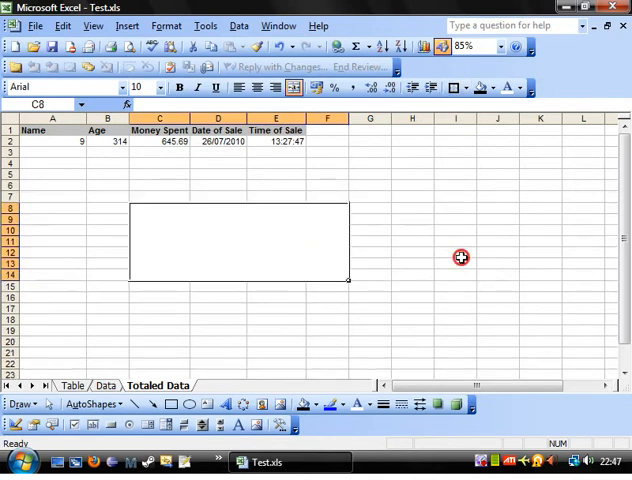
mouse_move(272, 238)
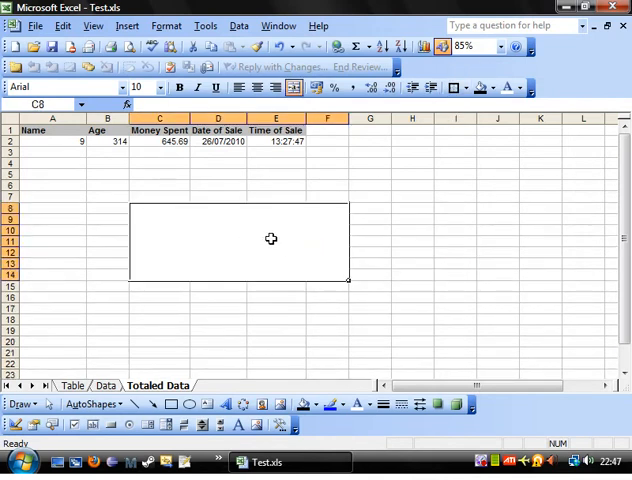
Enter a 'Comments' heading in the cell above the merged block
left_click(160, 196)
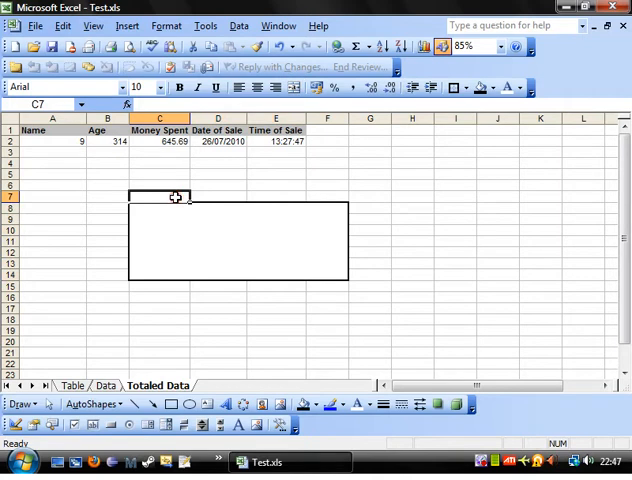
type("Comments")
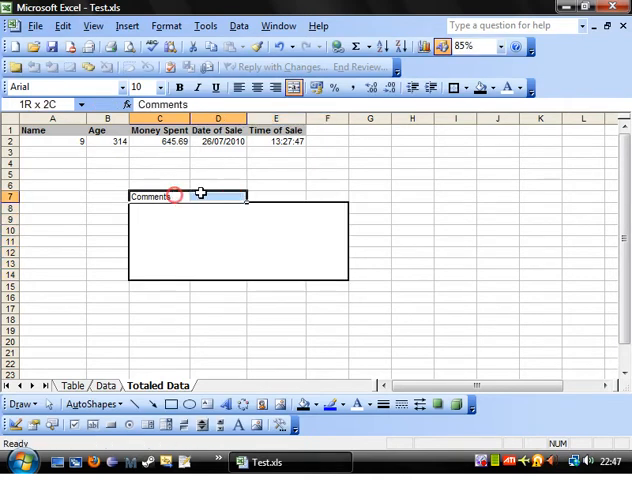
left_click(412, 220)
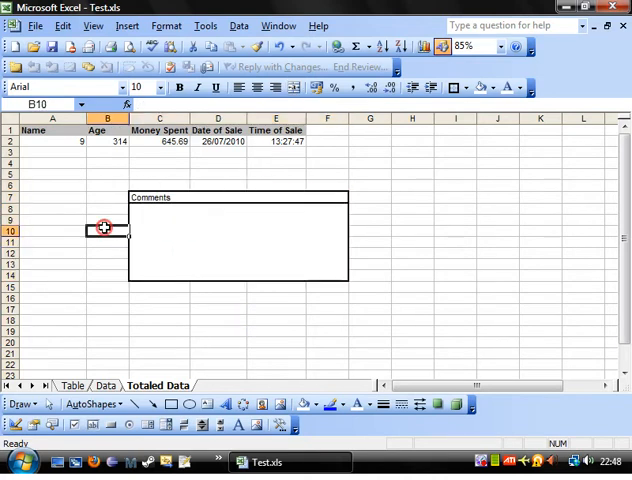
Type 'This is a merged set of cells.' into the merged block
left_click(108, 220)
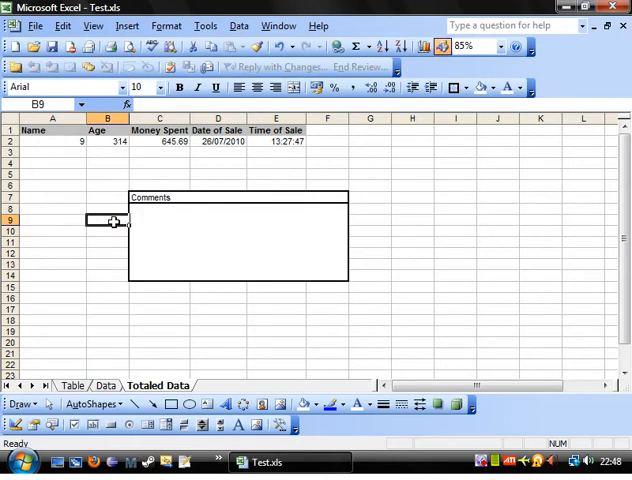
mouse_move(194, 228)
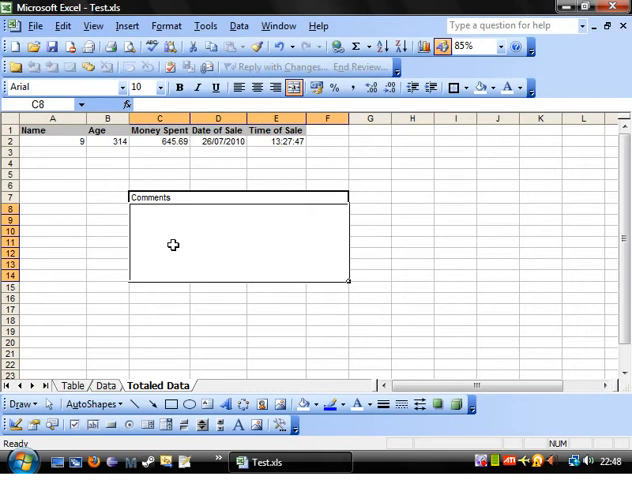
type("This is")
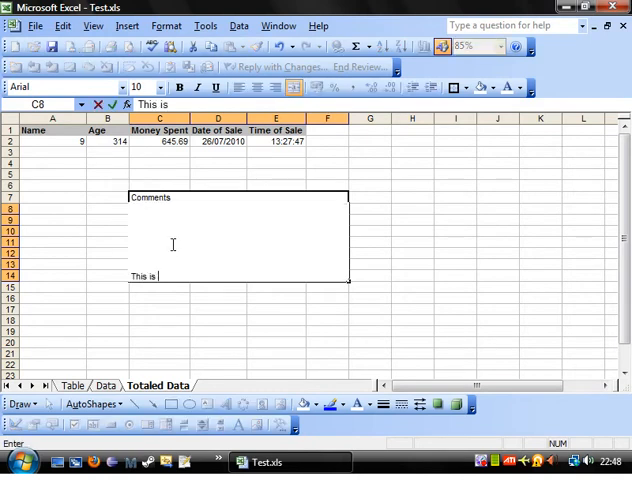
type("a merged")
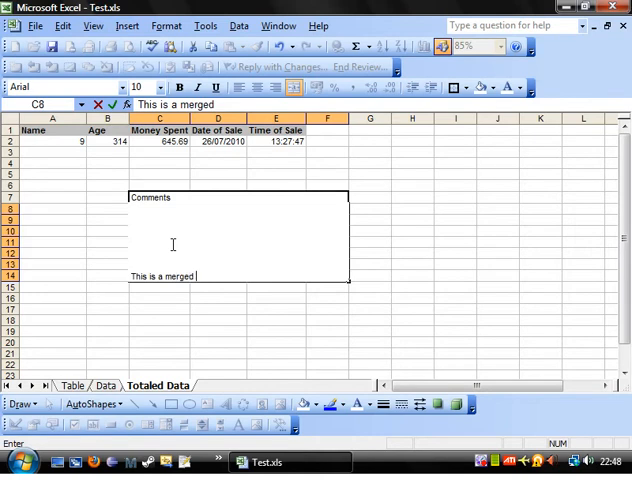
type("set of cel")
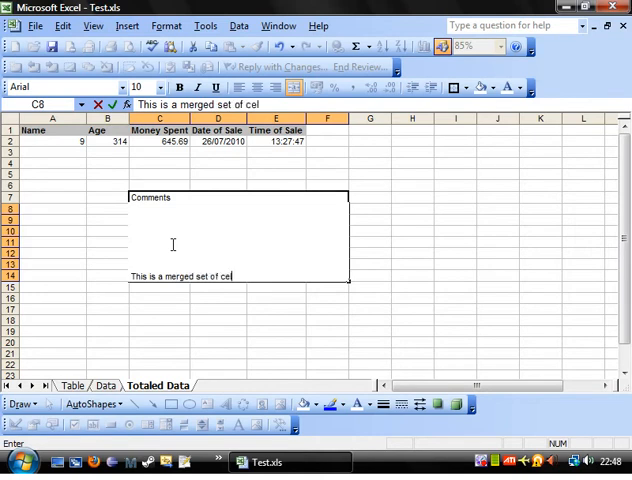
type("ls.")
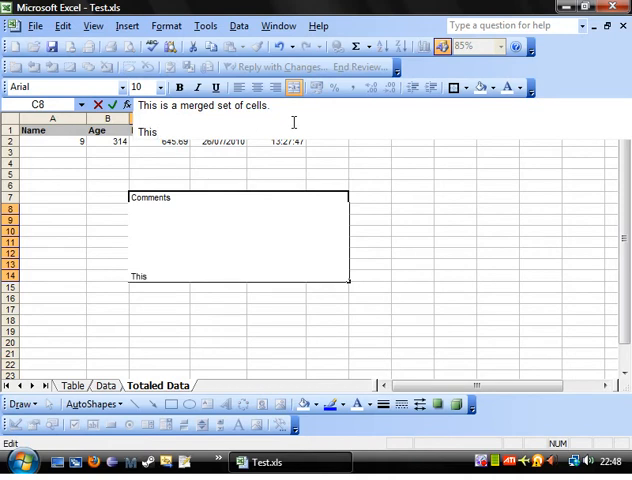
Add lines '- This is some text that has been tabed down.' and a bullet-pointed text line, dismissing the formula error
type("is some text")
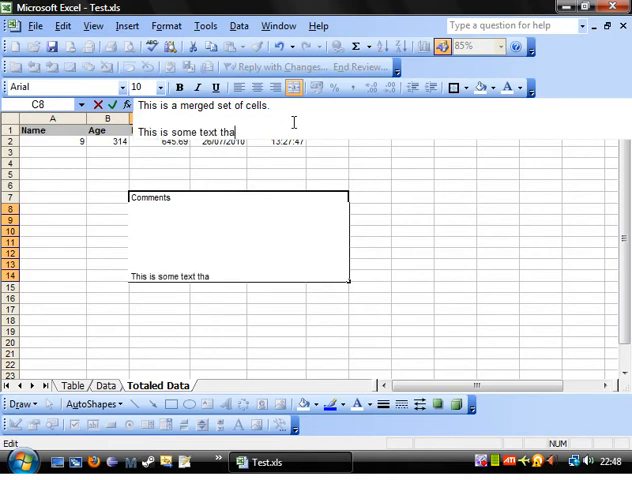
type("t has been")
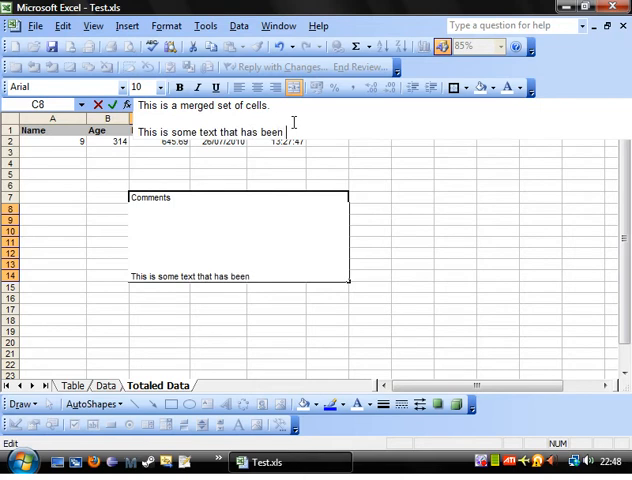
type("tabed down.")
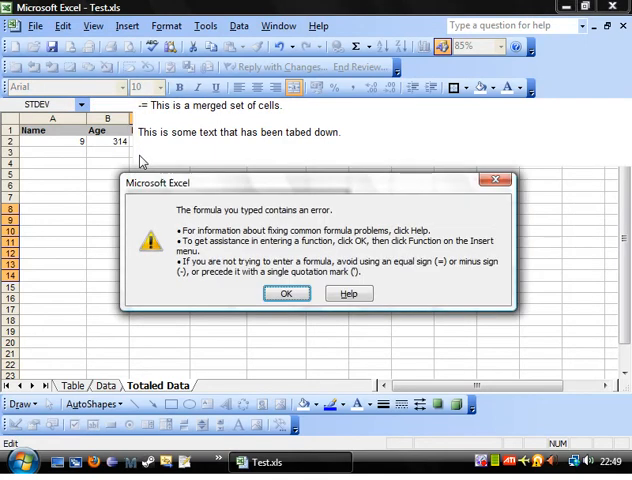
left_click(288, 292)
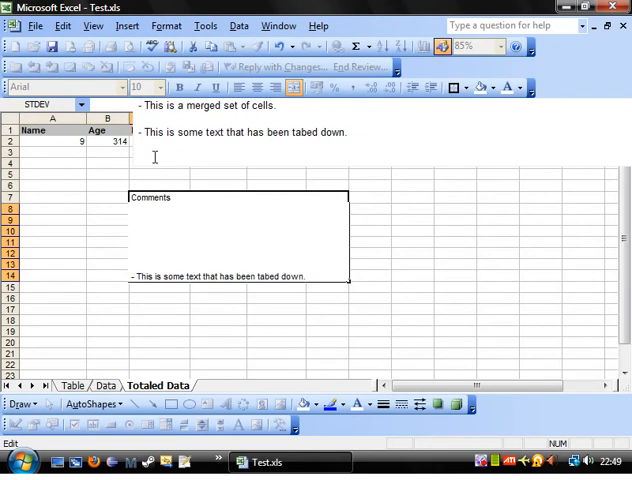
type("This s")
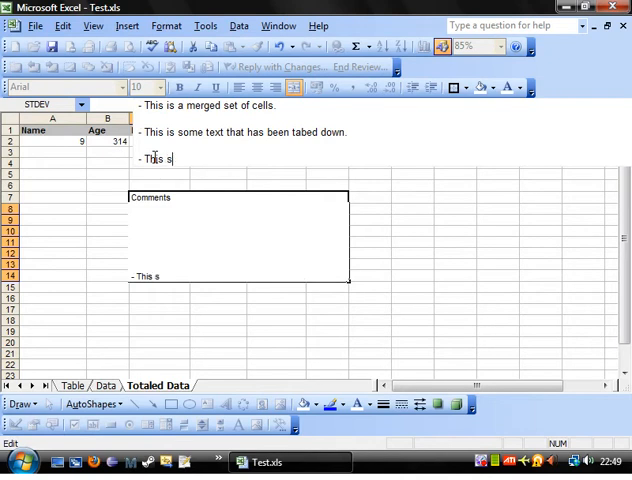
type("ome bullet p")
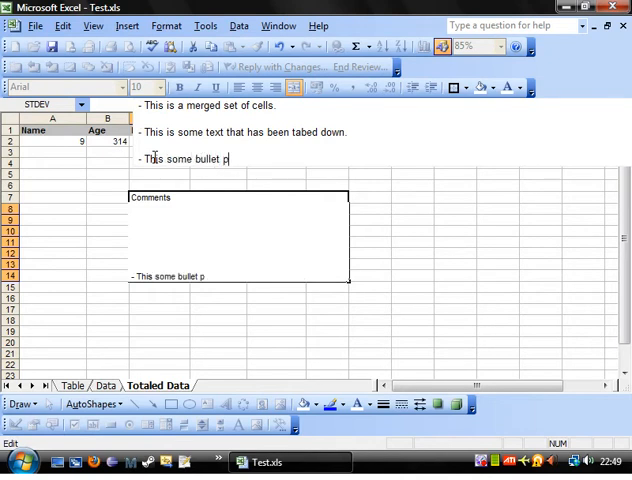
type("ointed text")
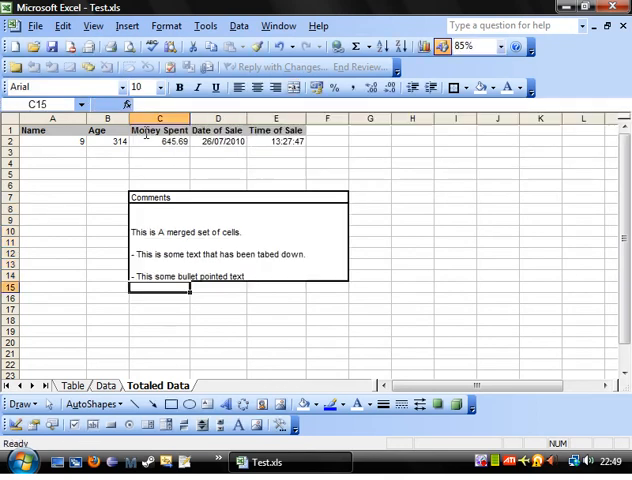
Clear the block, retitle the heading 'Name' and enter the full name Matthew
left_click(224, 352)
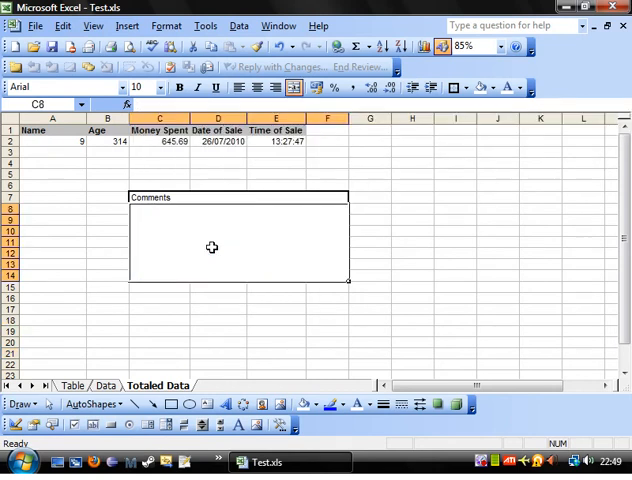
left_click(160, 196)
type("Name")
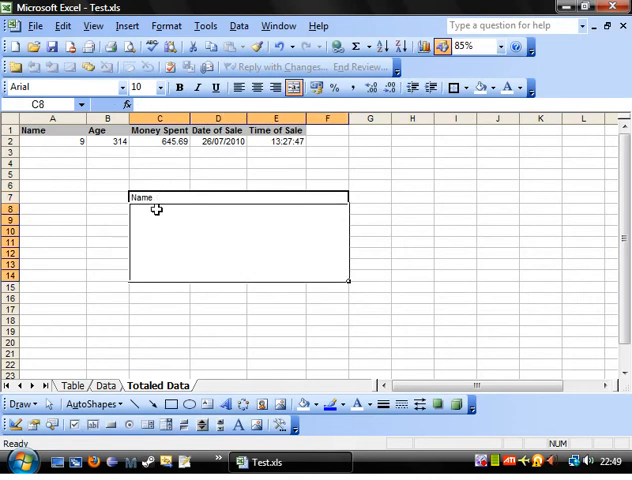
type("Matthew Sands")
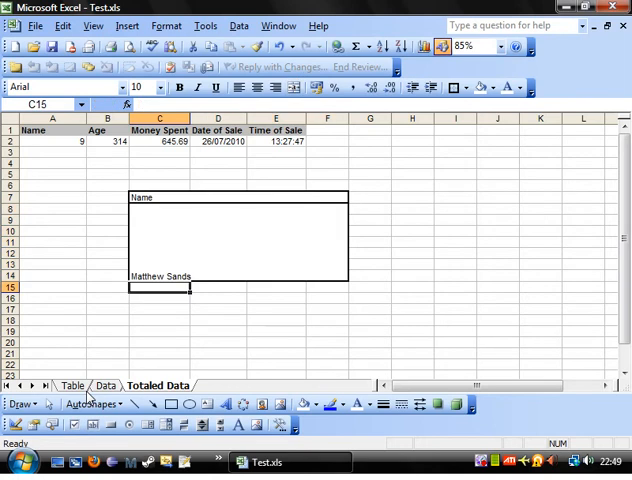
left_click(176, 256)
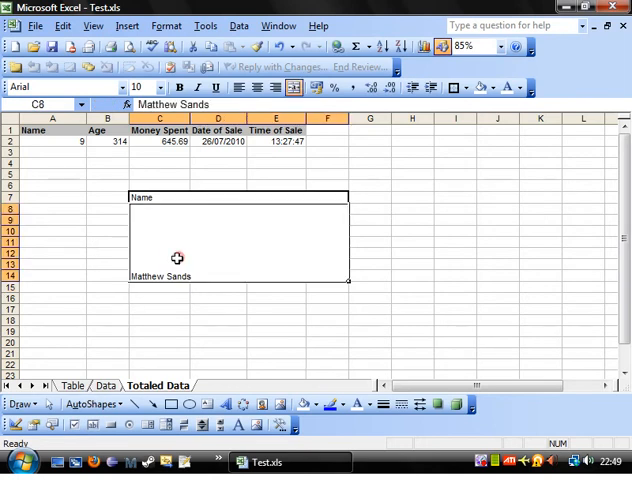
left_click(160, 330)
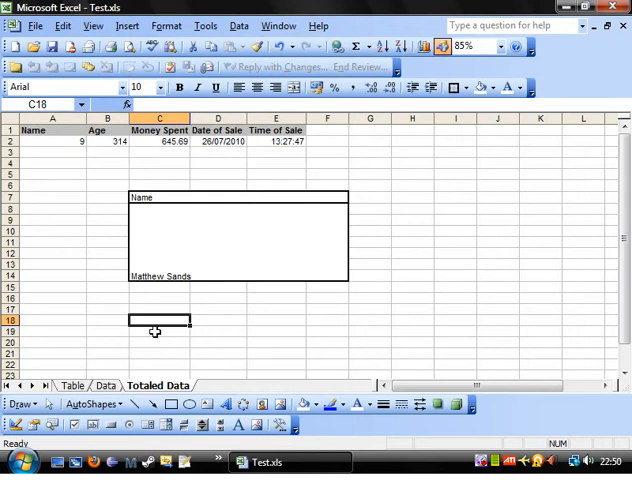
Start a formula with = in cell C18
left_click(160, 308)
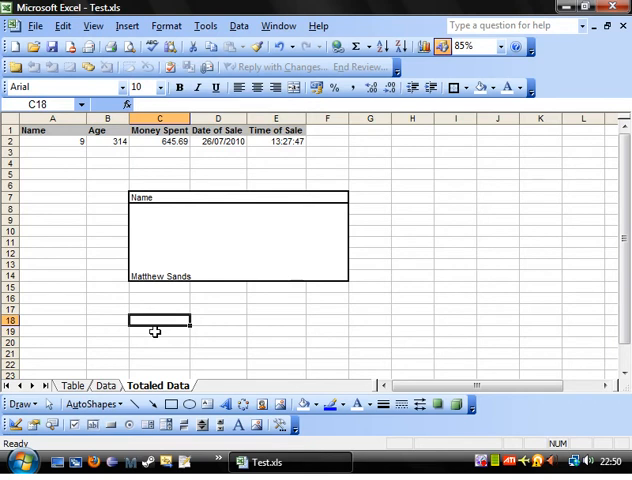
type("=")
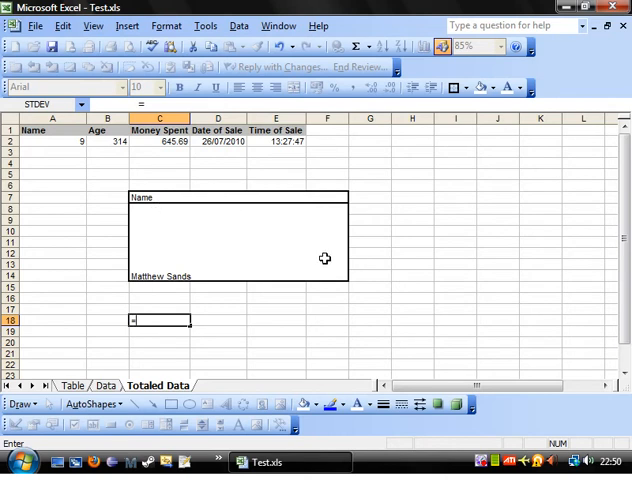
mouse_move(92, 256)
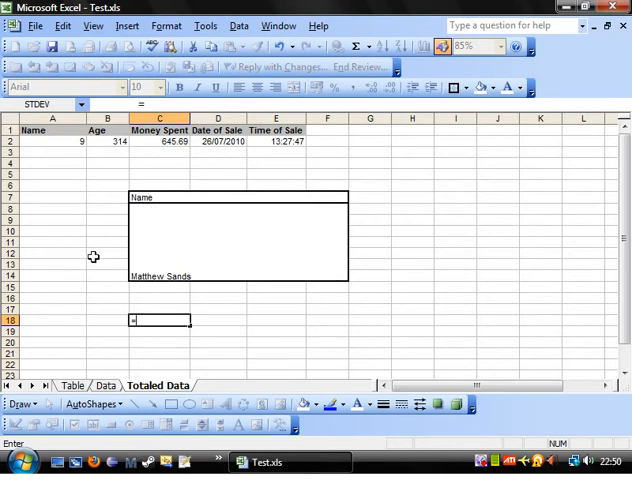
mouse_move(170, 264)
type("C8")
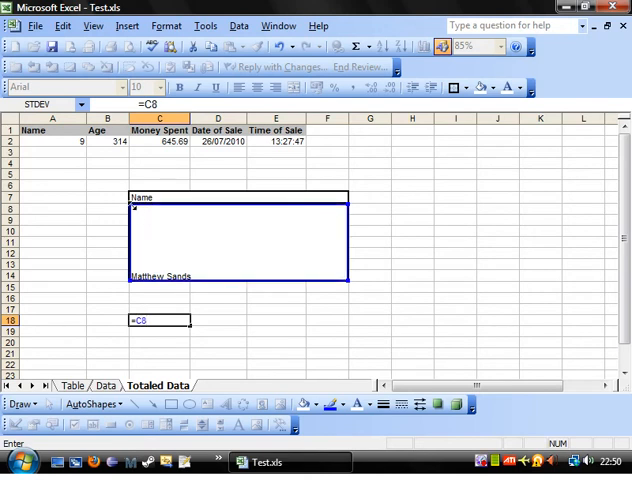
mouse_move(142, 268)
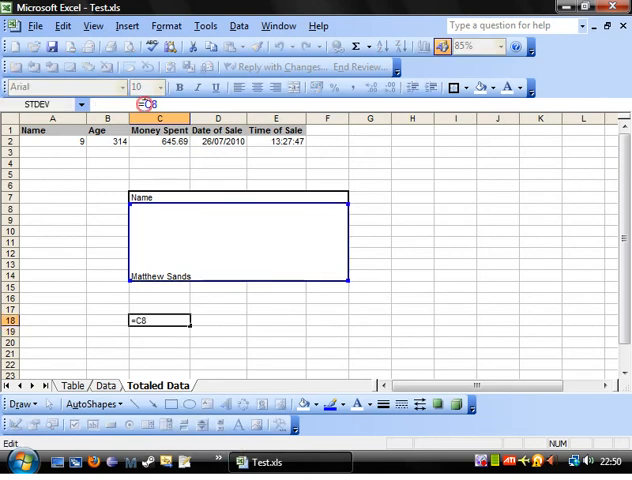
type("trim(C8")
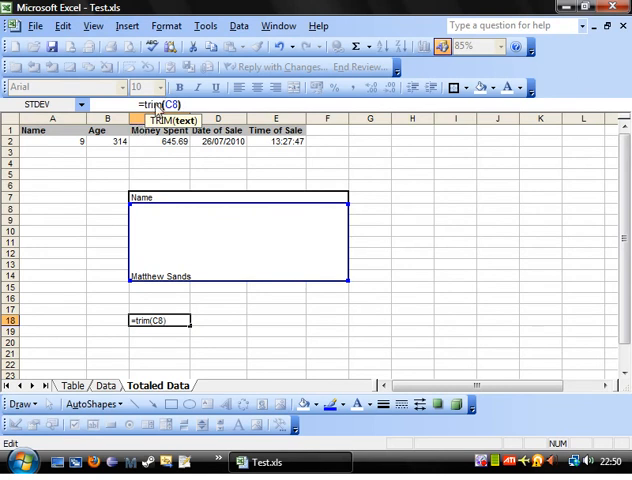
mouse_move(150, 170)
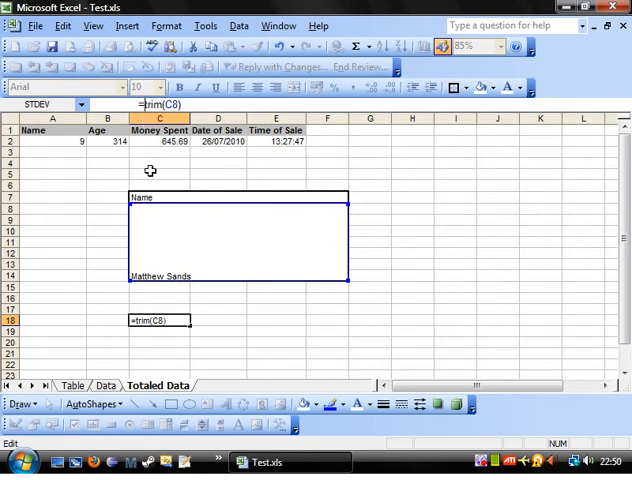
type("proper(")
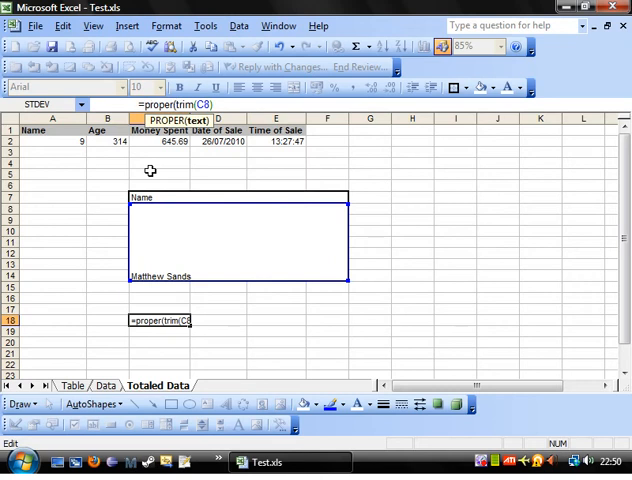
left_click(196, 348)
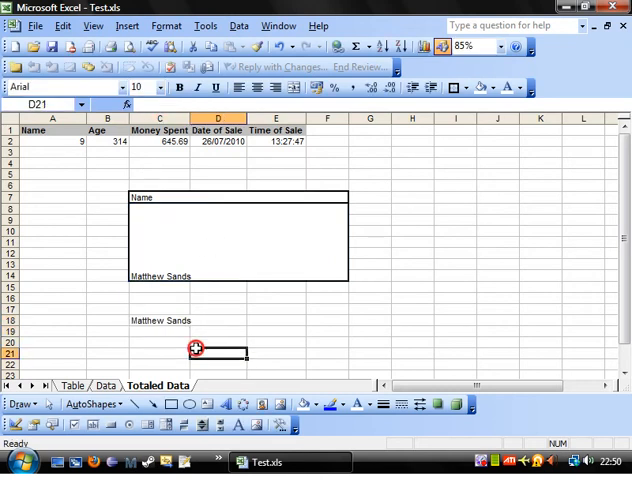
left_click(216, 308)
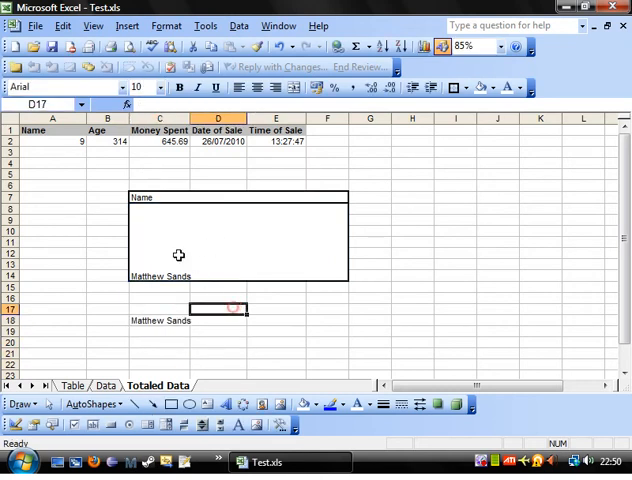
left_click(106, 220)
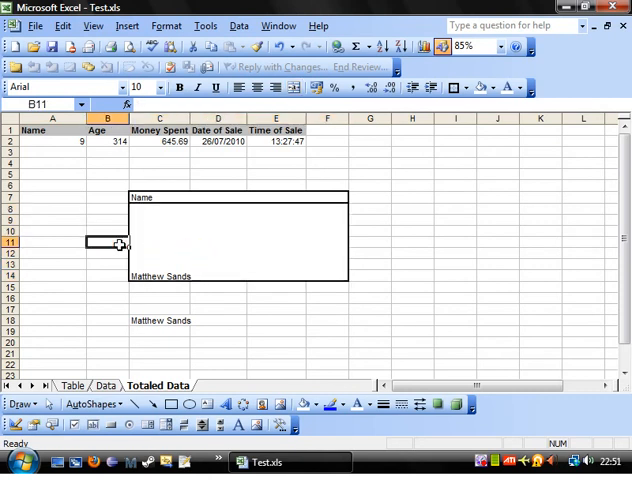
mouse_move(150, 234)
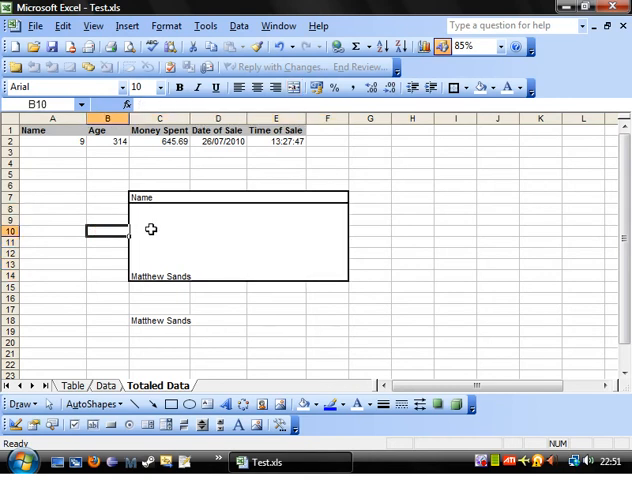
Review the Data sheet's customer records, revisit Totaled Data, then switch to the Table sheet
left_click(100, 384)
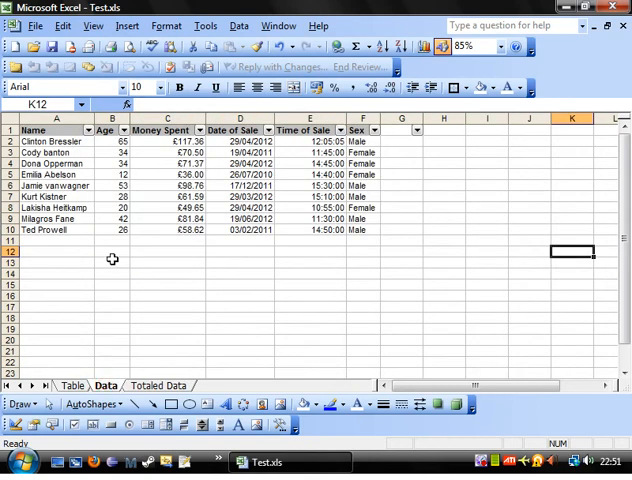
mouse_move(84, 176)
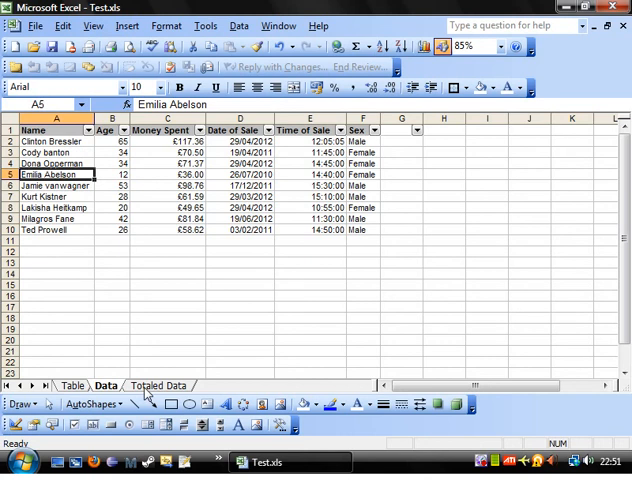
left_click(158, 384)
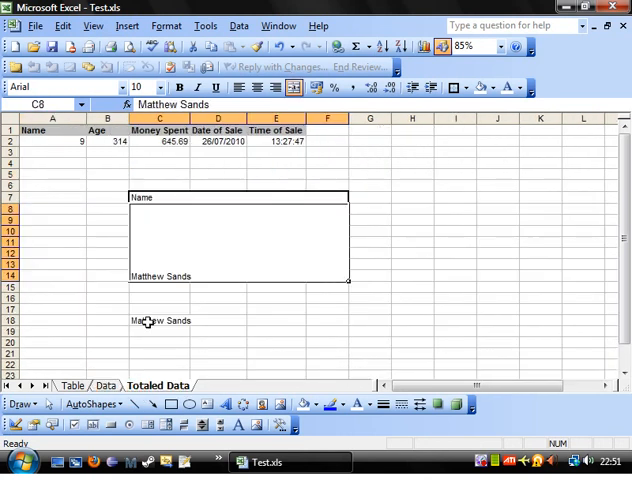
left_click(160, 164)
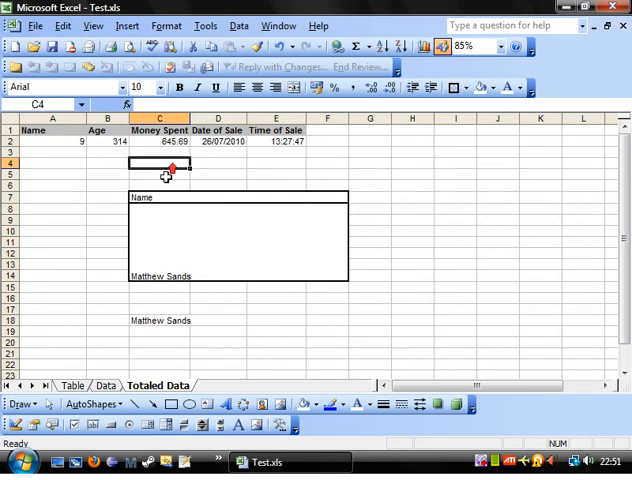
left_click(368, 162)
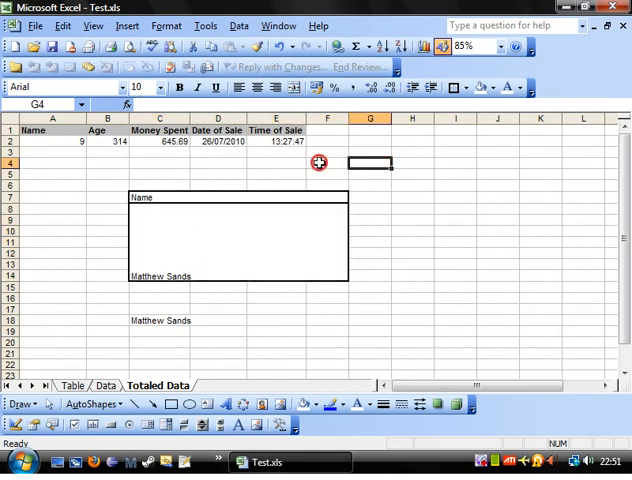
left_click(142, 196)
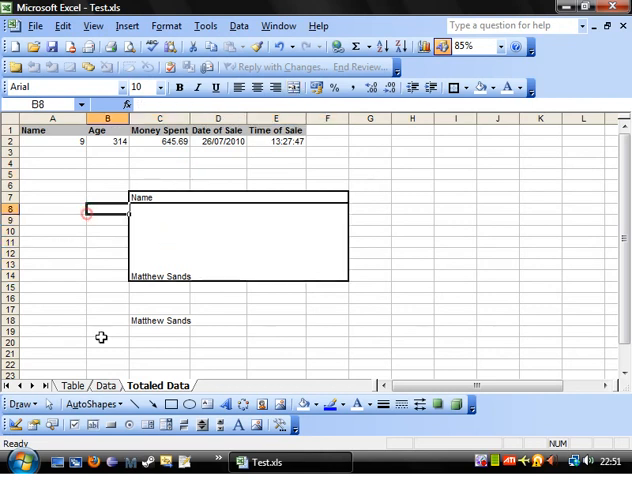
left_click(102, 384)
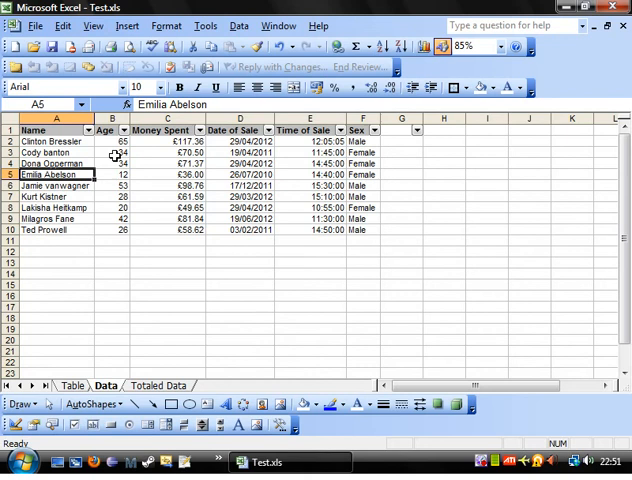
left_click(70, 384)
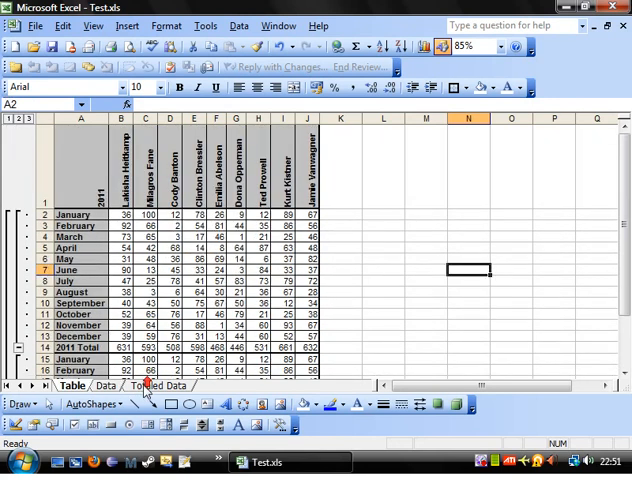
Return to the Totaled Data sheet and check cells around the Name block
left_click(156, 384)
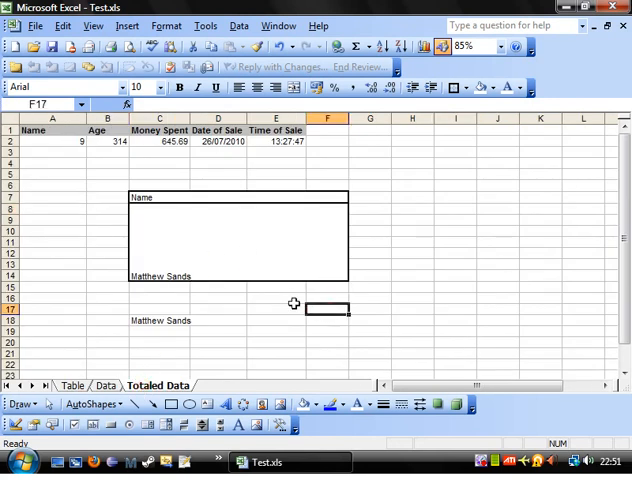
left_click(276, 298)
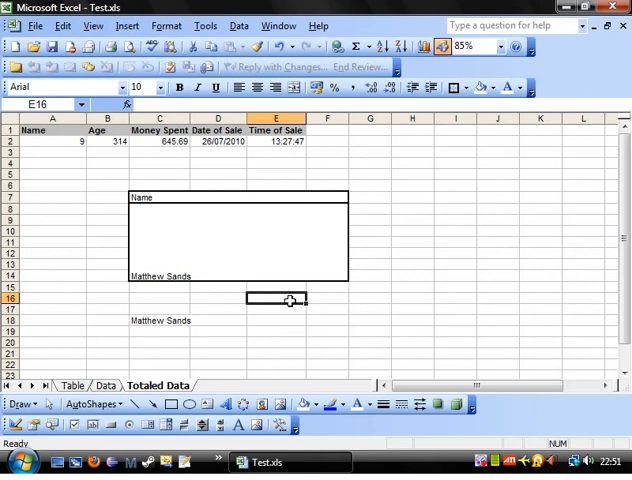
mouse_move(384, 262)
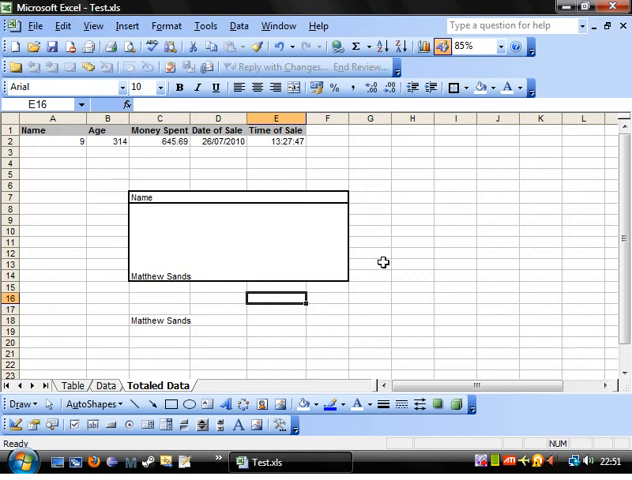
mouse_move(432, 48)
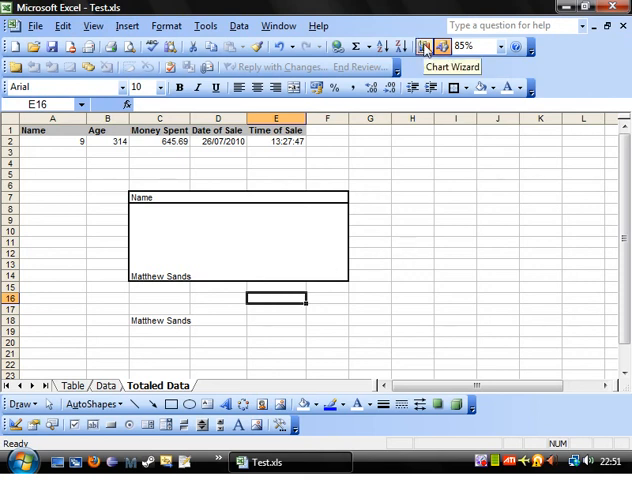
left_click(412, 242)
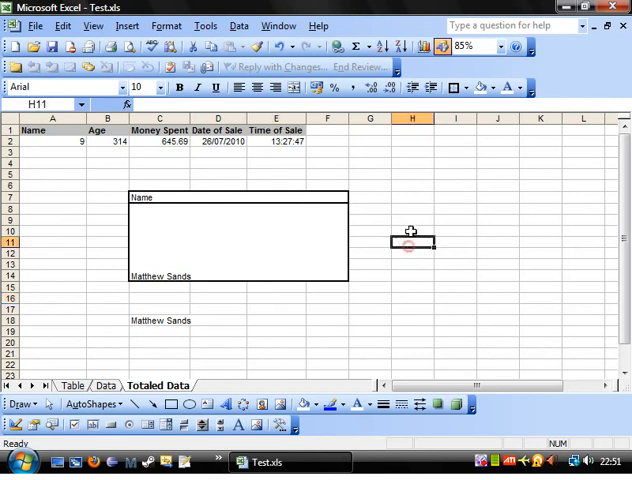
left_click(412, 208)
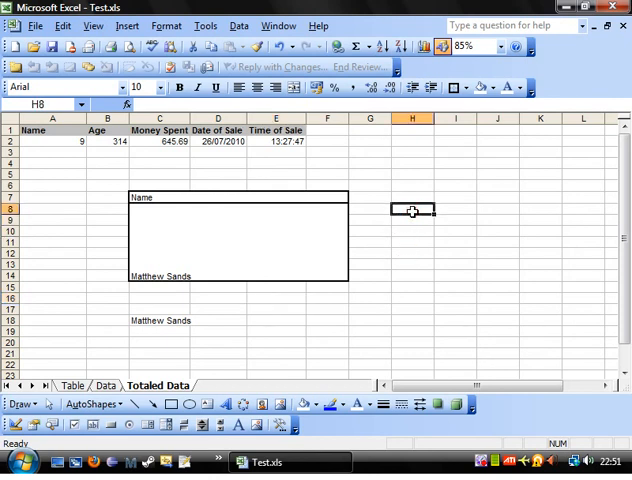